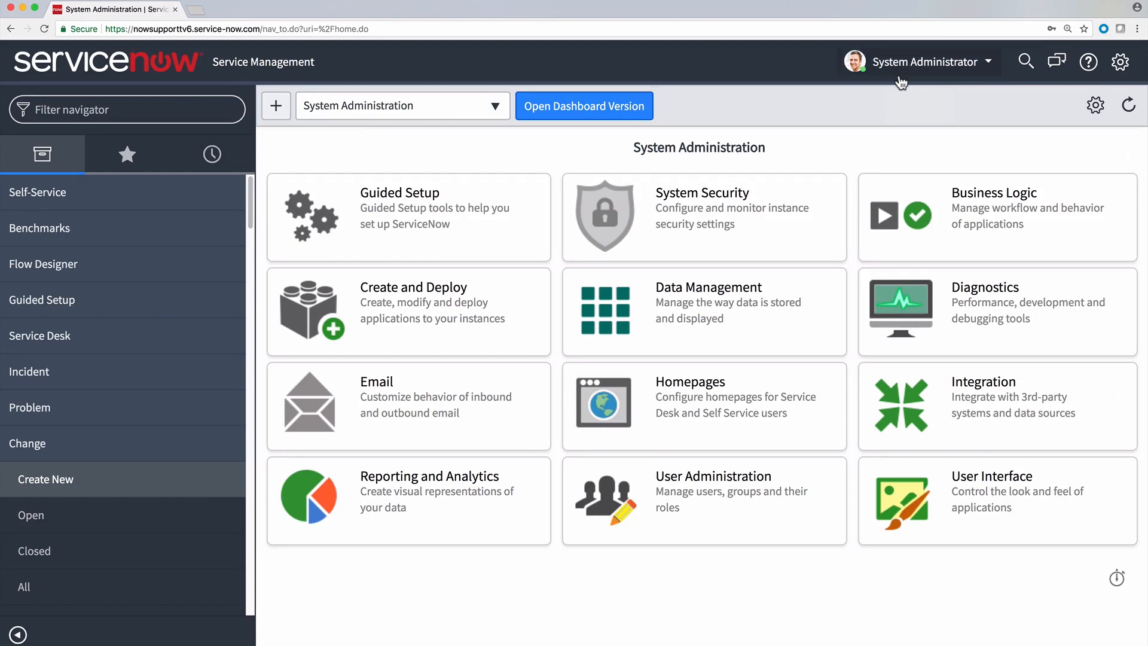
# Search the navigator for 'conflict' and open the Change Conflict Properties page.
pyautogui.click(126, 108)
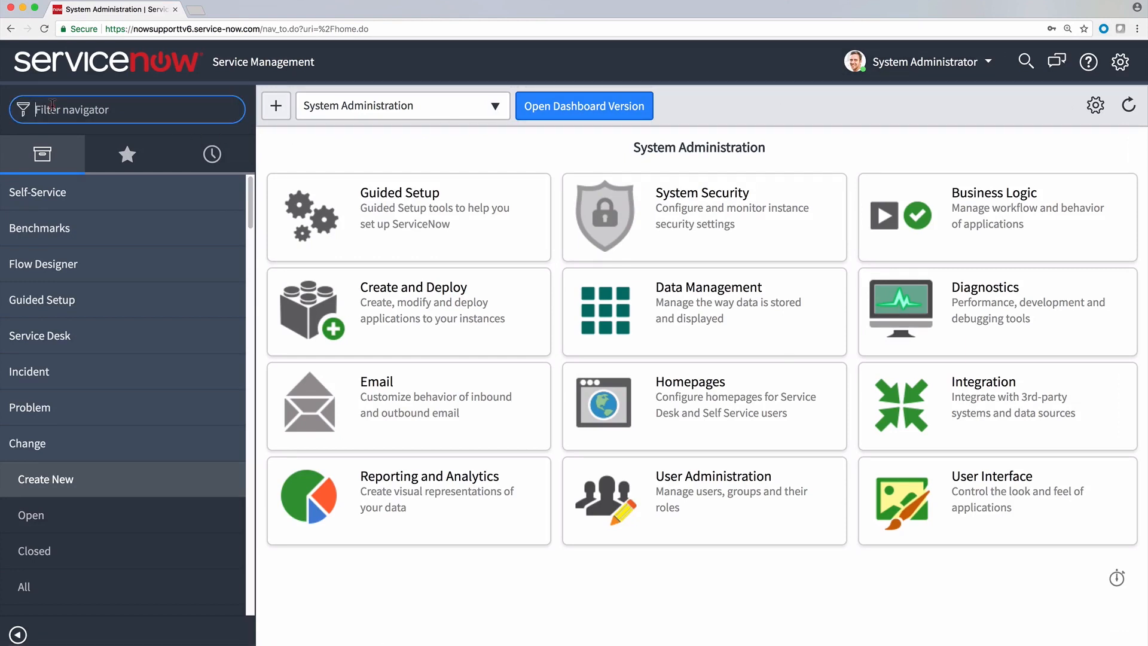
pyautogui.write('conflict')
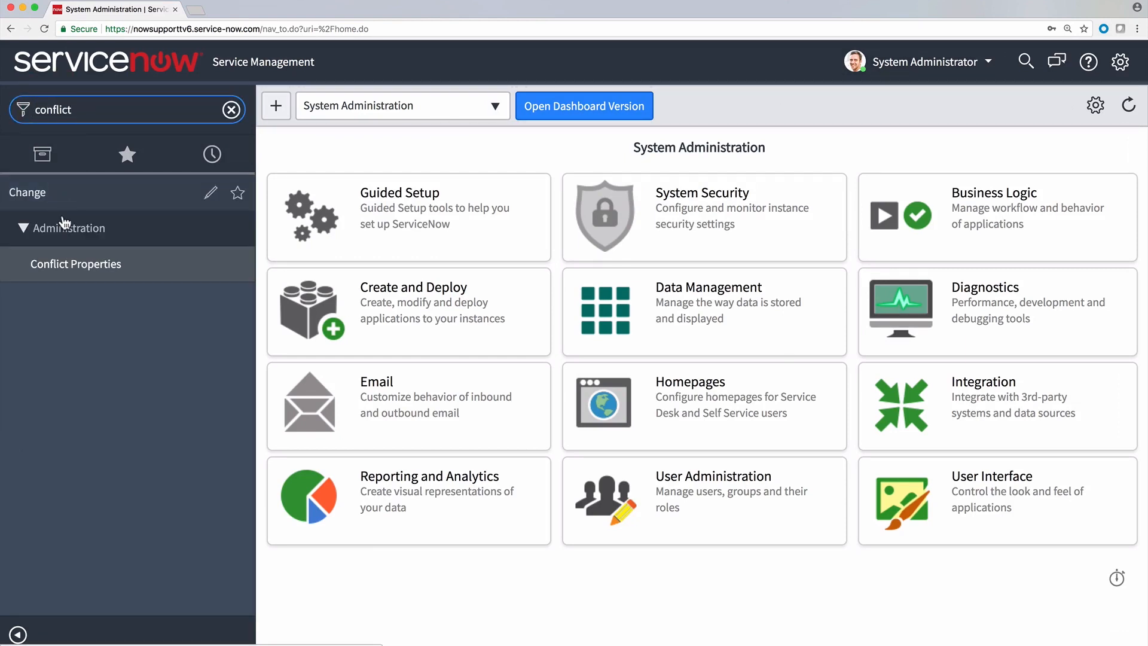
pyautogui.click(76, 264)
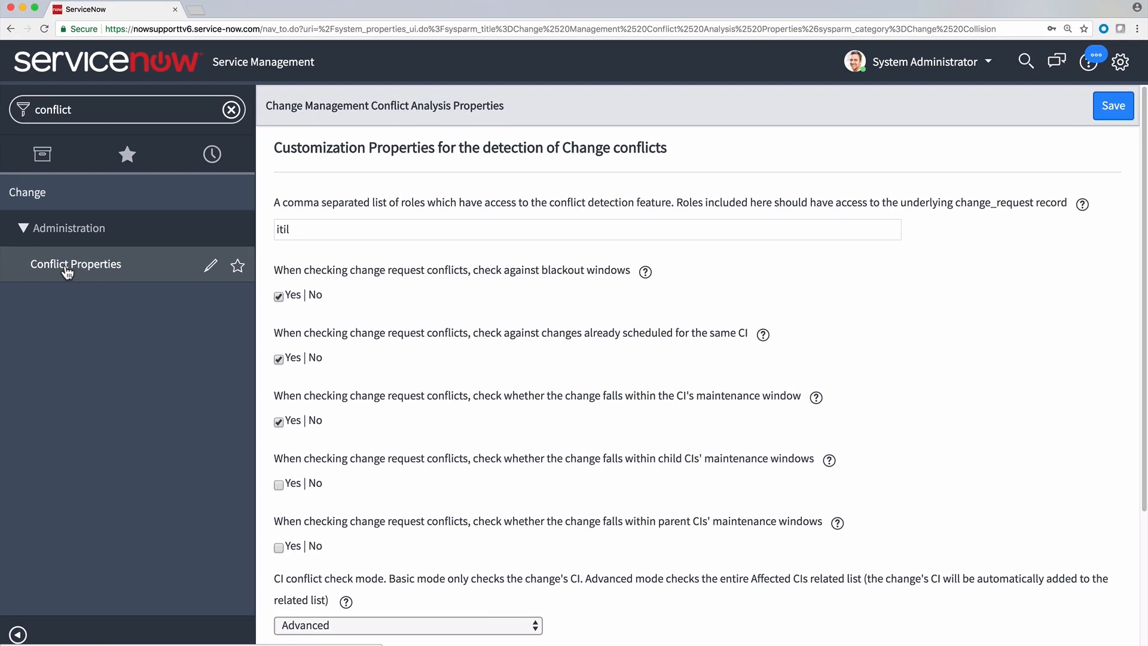
# Keep blackout-window and same-CI conflict checks enabled and the CI check mode on Advanced.
pyautogui.click(278, 295)
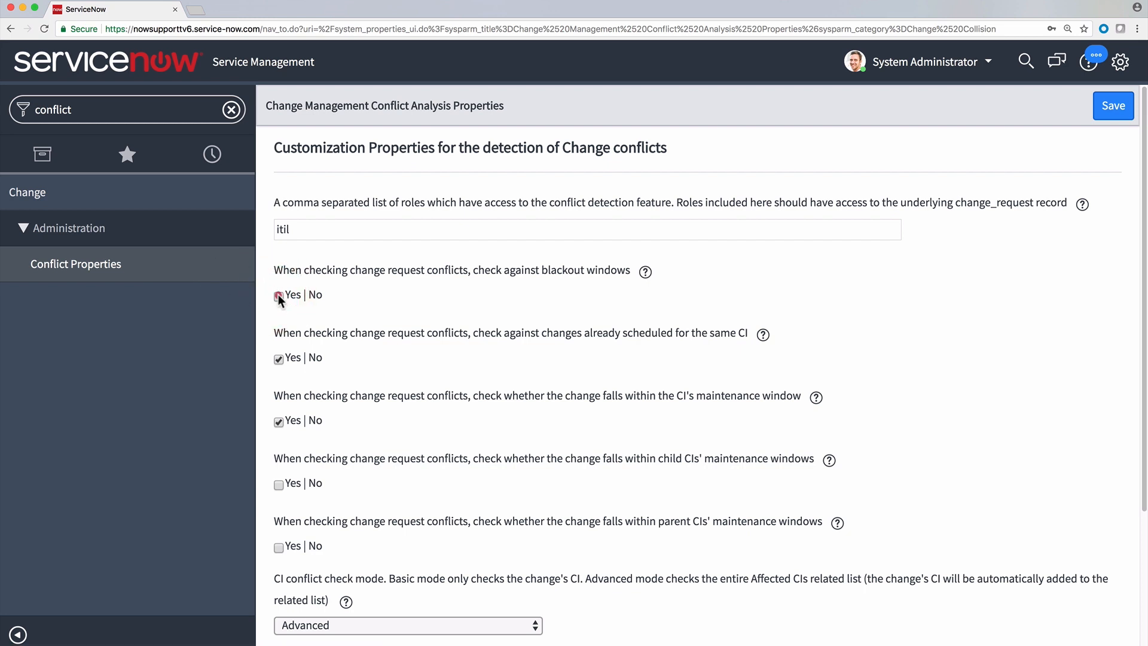
pyautogui.click(278, 358)
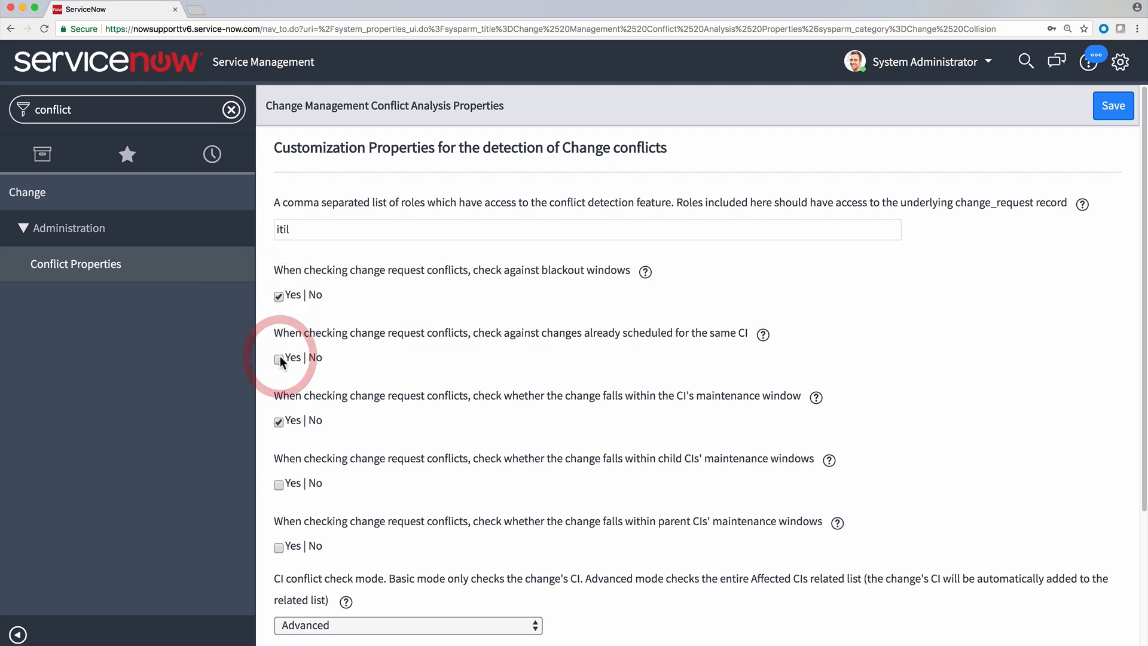
pyautogui.click(279, 358)
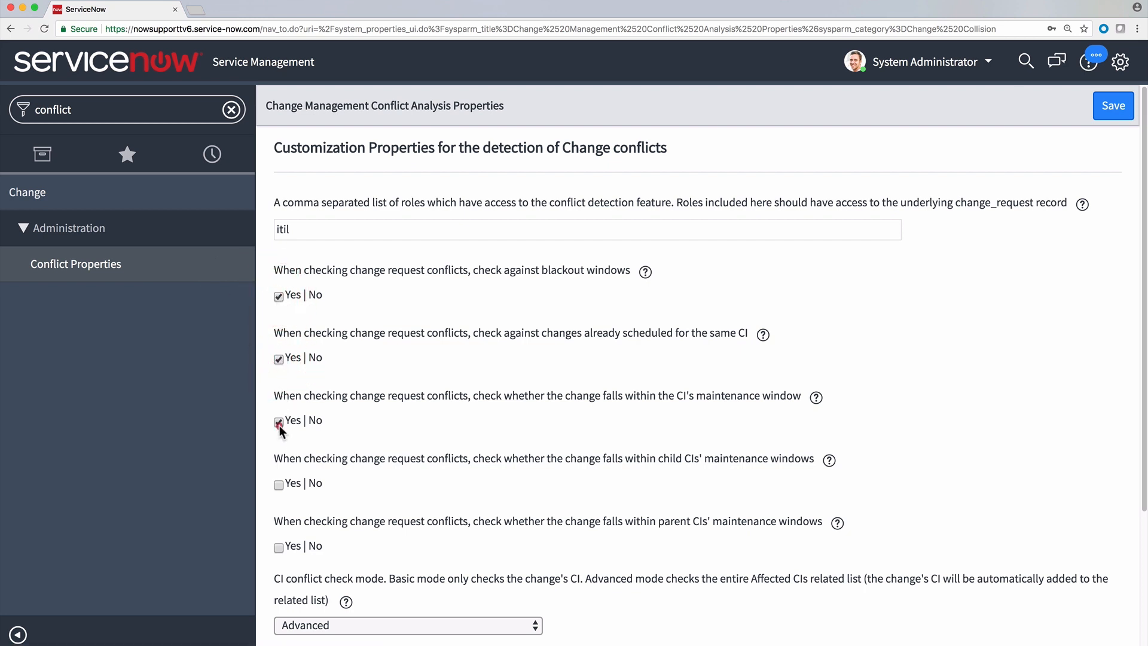
pyautogui.scroll(-3)
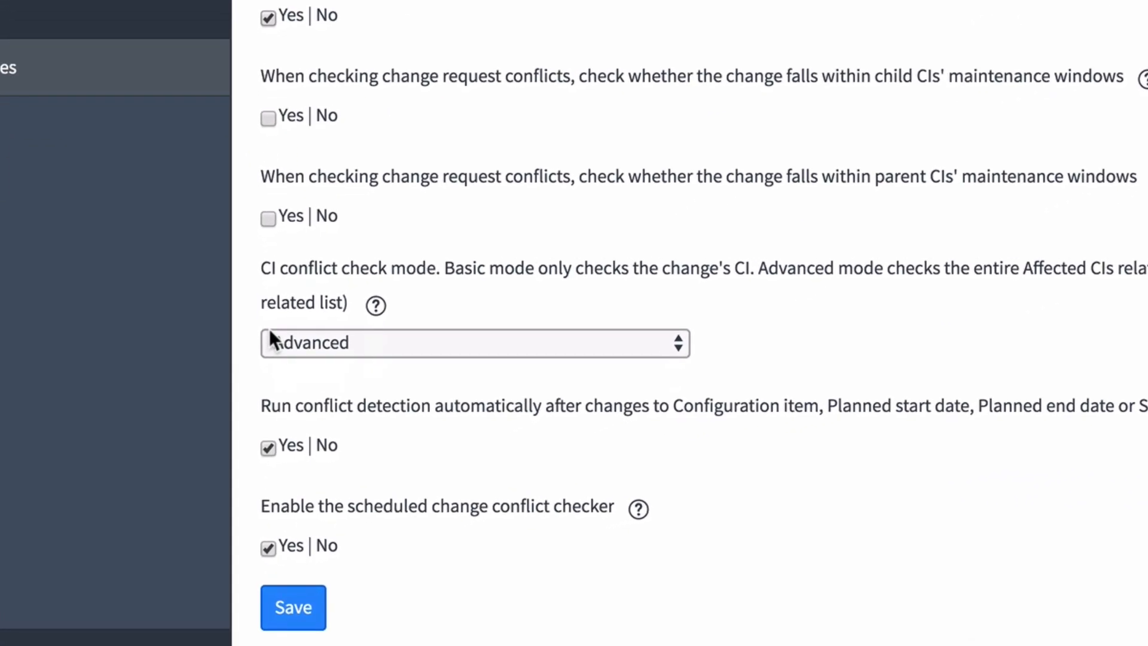
pyautogui.click(676, 342)
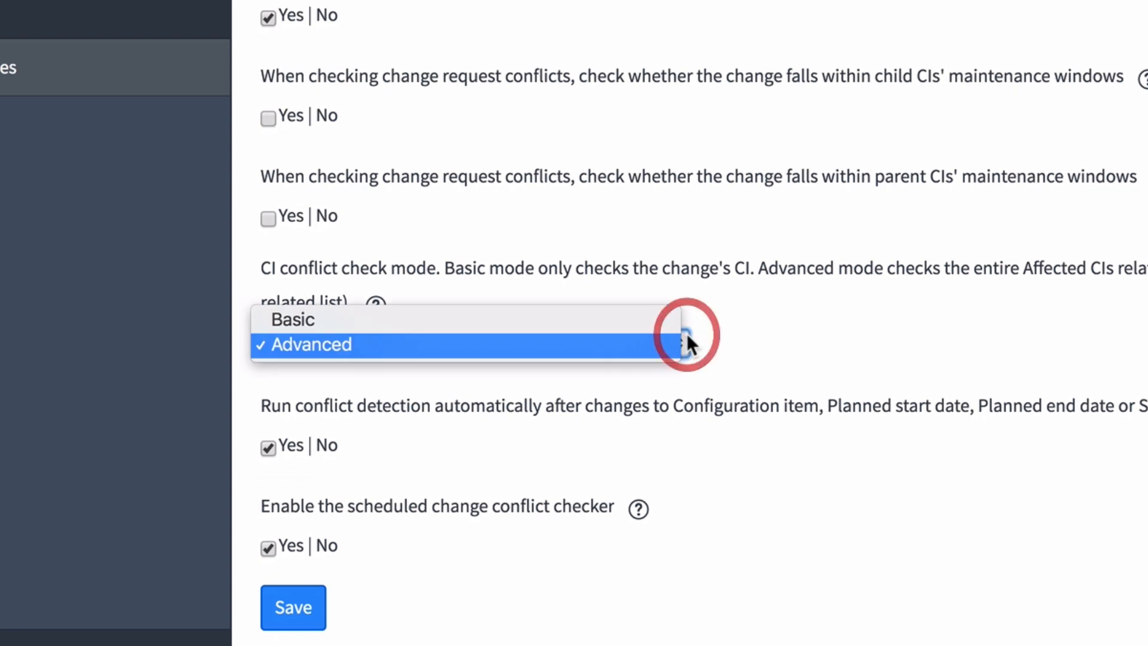
pyautogui.moveTo(663, 320)
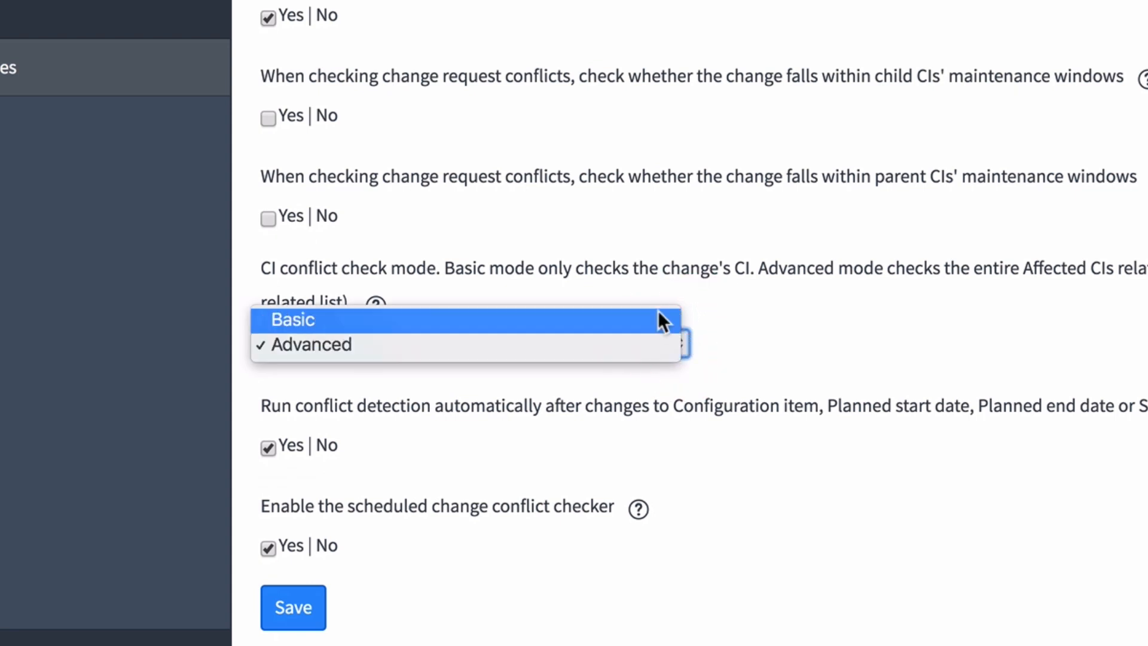
pyautogui.moveTo(670, 345)
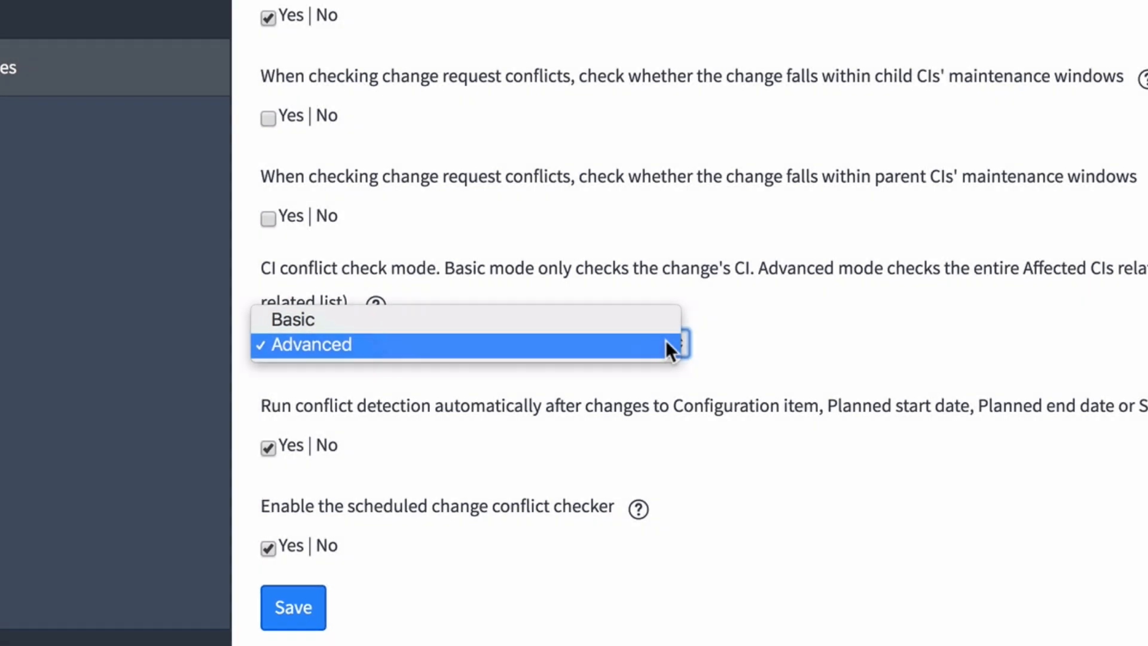
pyautogui.click(333, 344)
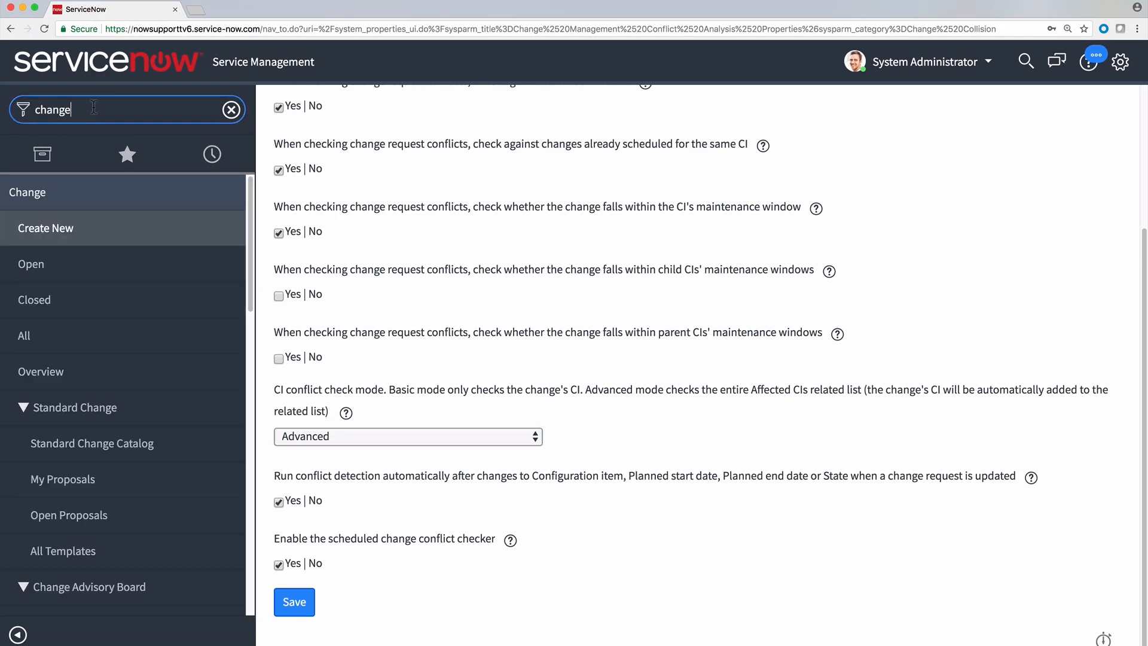
# Create a Normal change for CI PS ORA01 to allocate an additional tablespace data file.
pyautogui.click(45, 227)
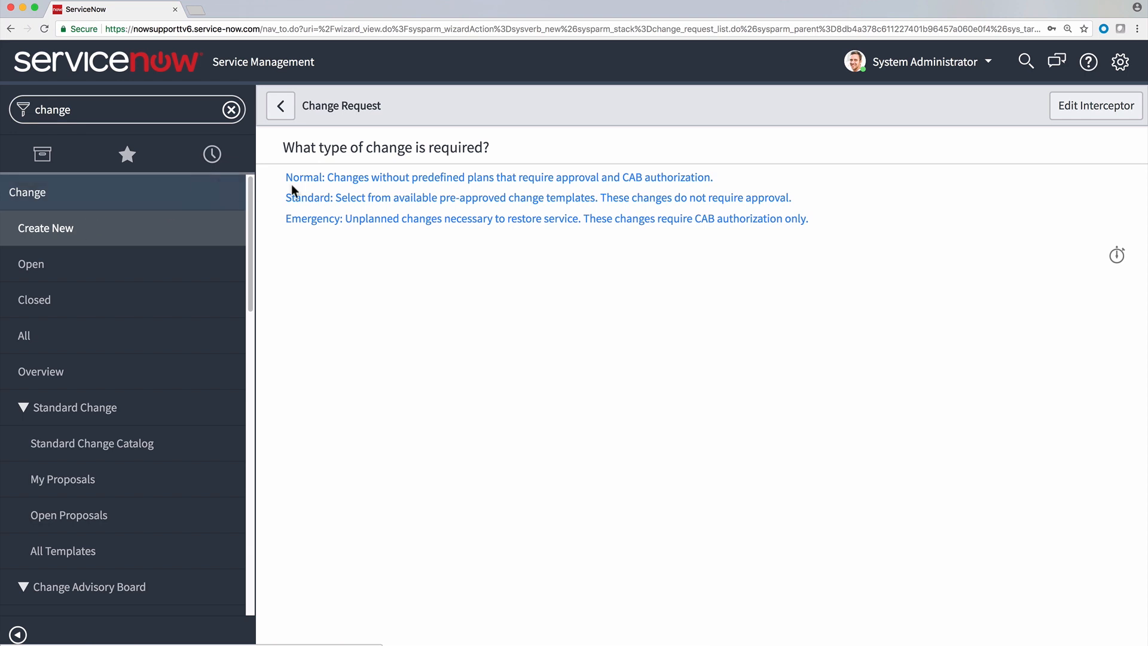
pyautogui.click(302, 177)
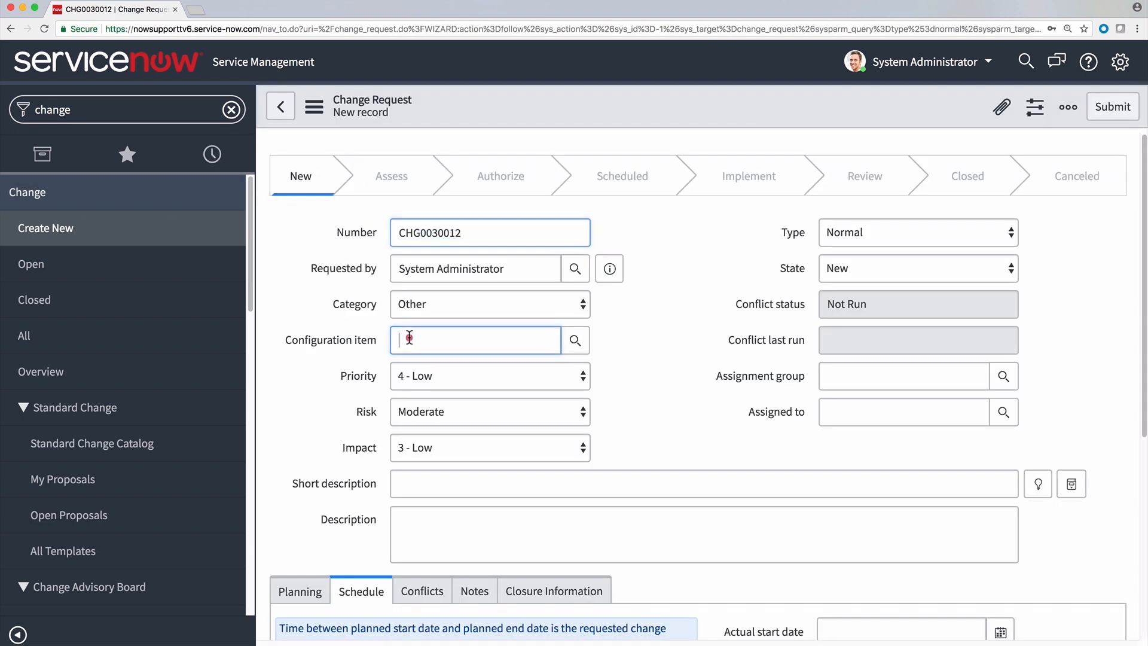
pyautogui.write('PS ORA01')
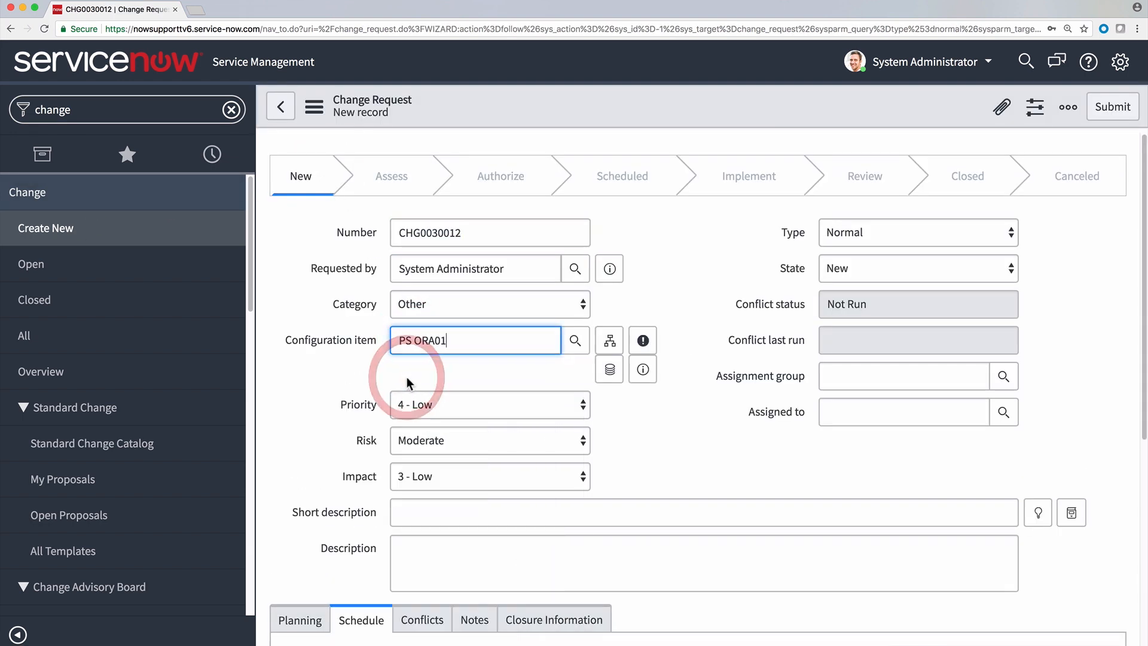
pyautogui.write('need to allocate additional')
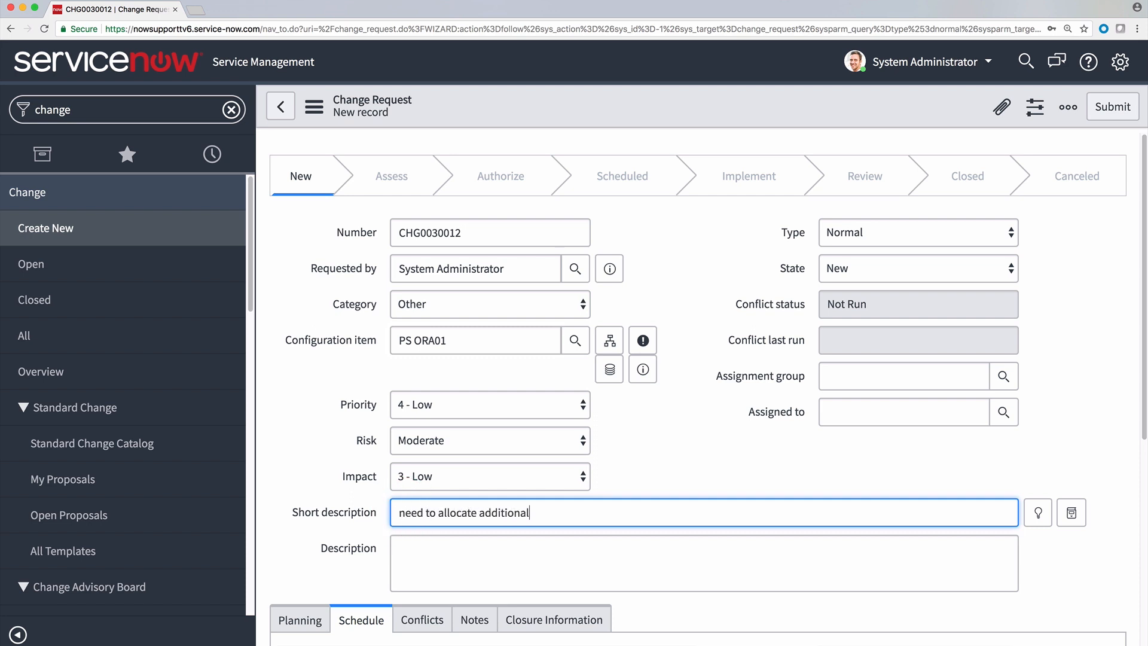
pyautogui.write('data file to application tablespace')
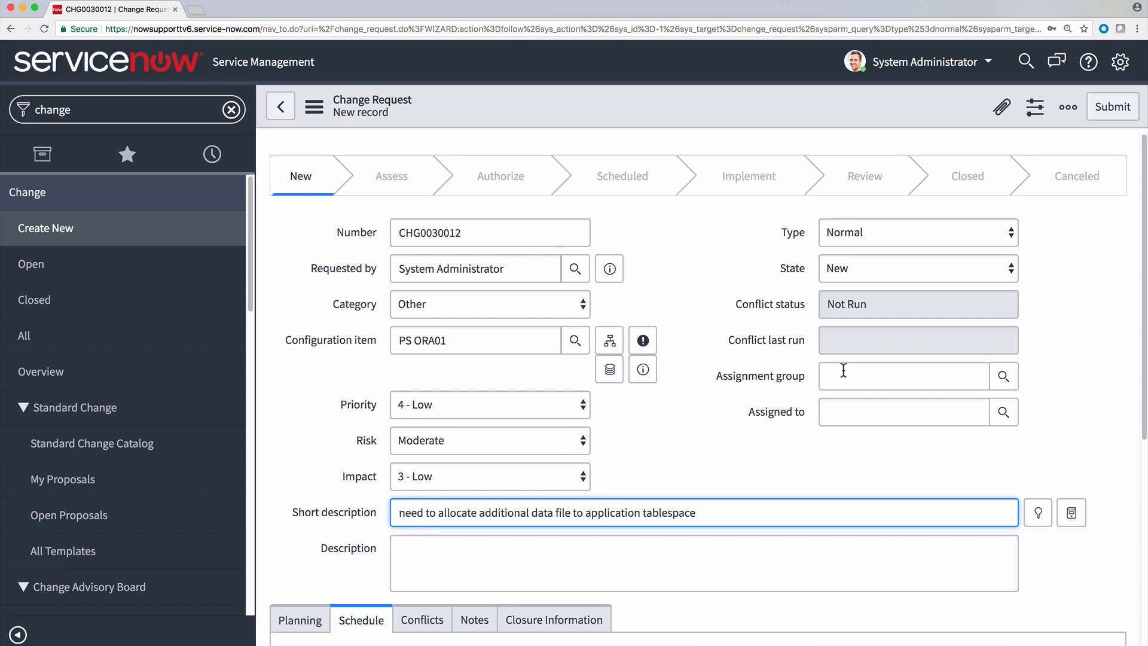
# Set Assignment group to Database and Assigned to Beth Anglin.
pyautogui.write('Database')
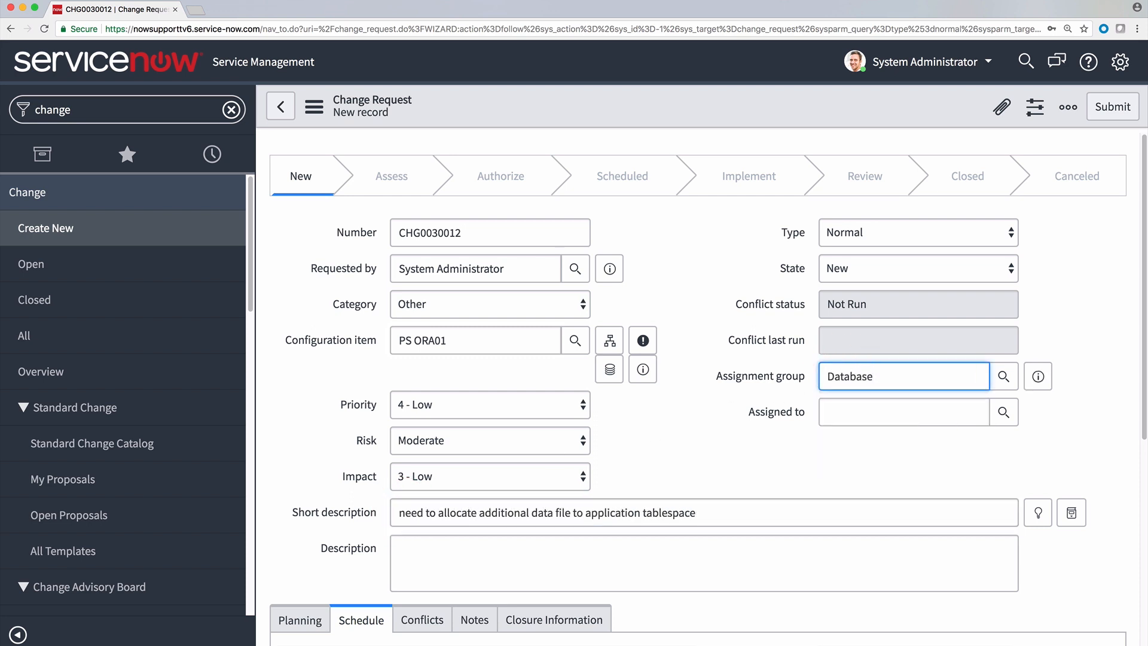
pyautogui.write('Beth Anglin')
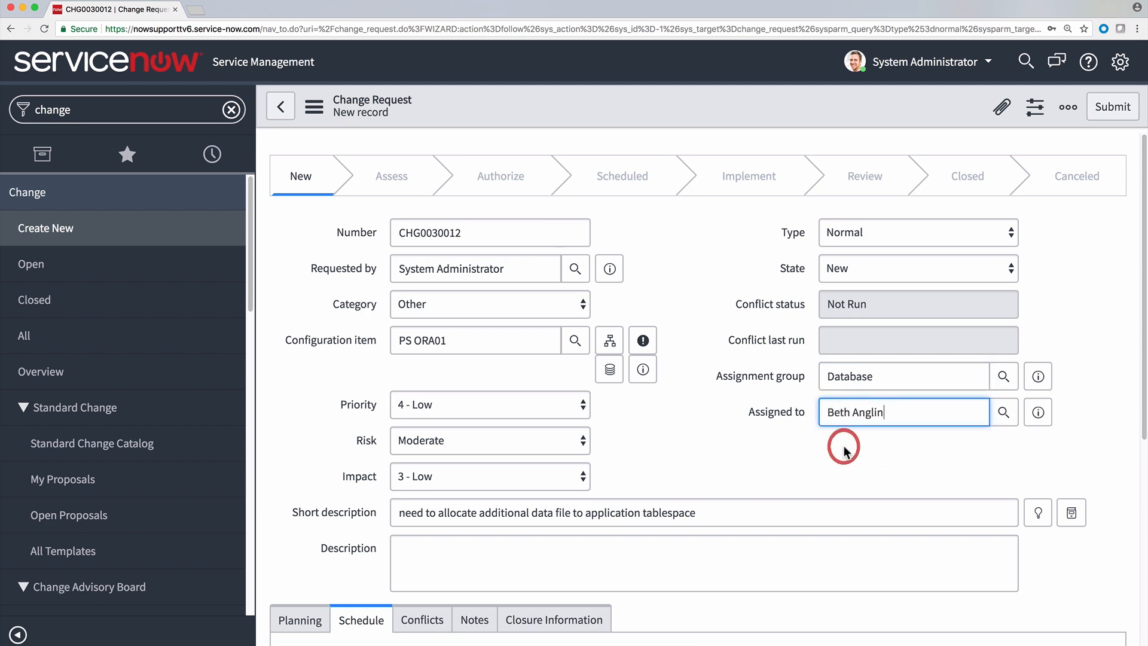
pyautogui.scroll(-3)
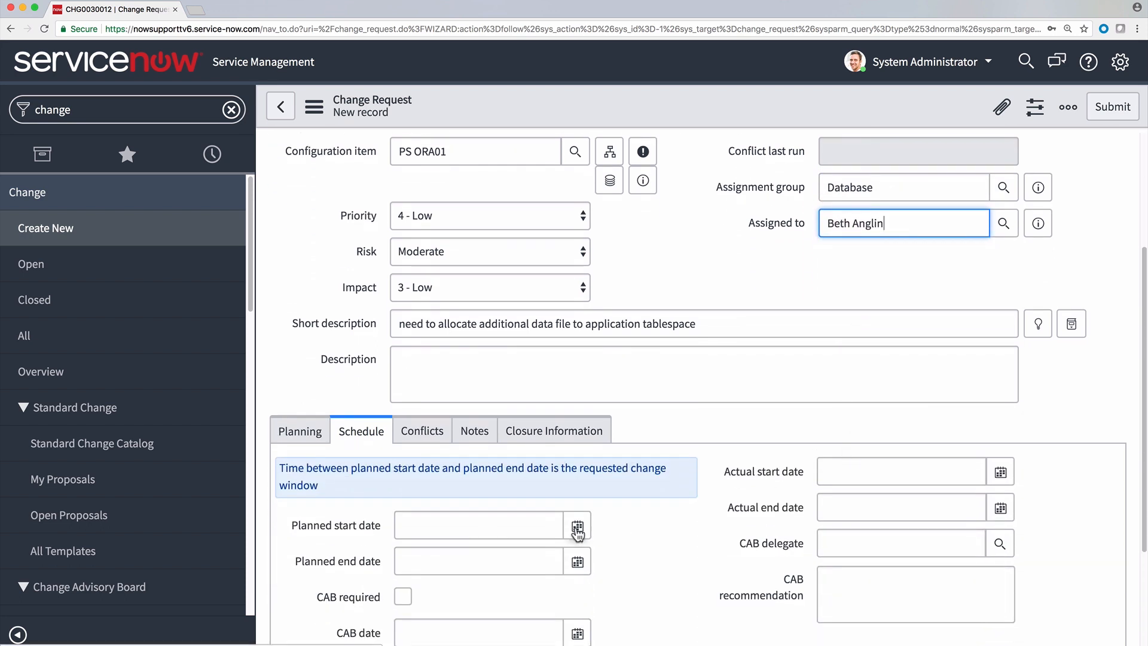
# Set the planned start to 28 March, 16:00–17:00, and save the change.
pyautogui.click(577, 526)
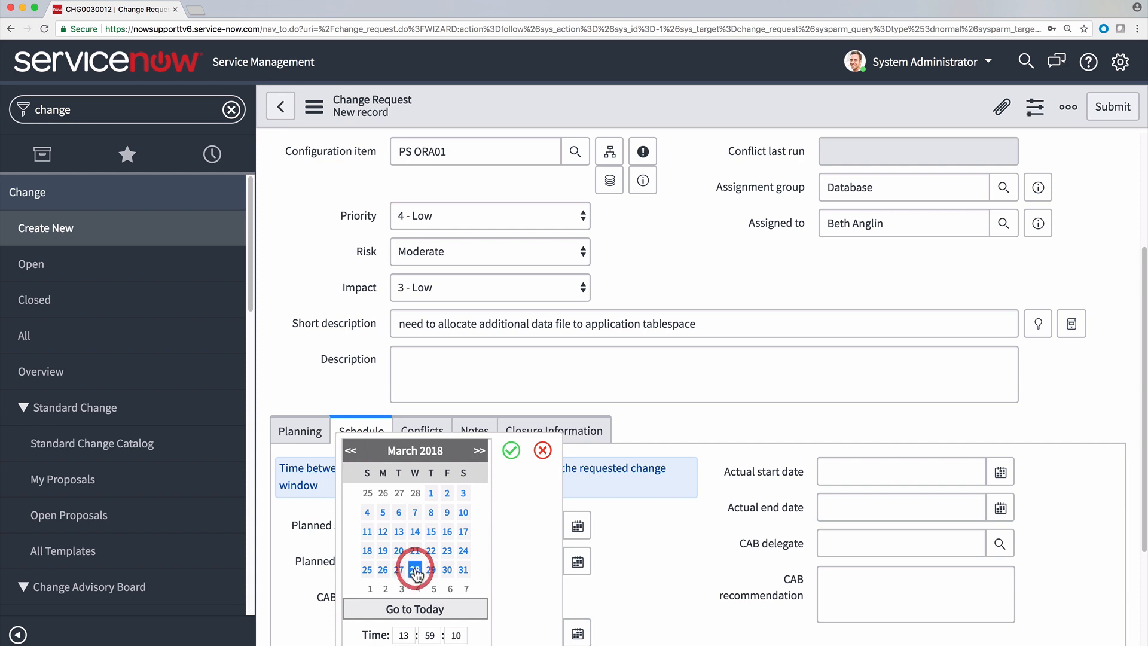
pyautogui.click(415, 570)
pyautogui.write('17')
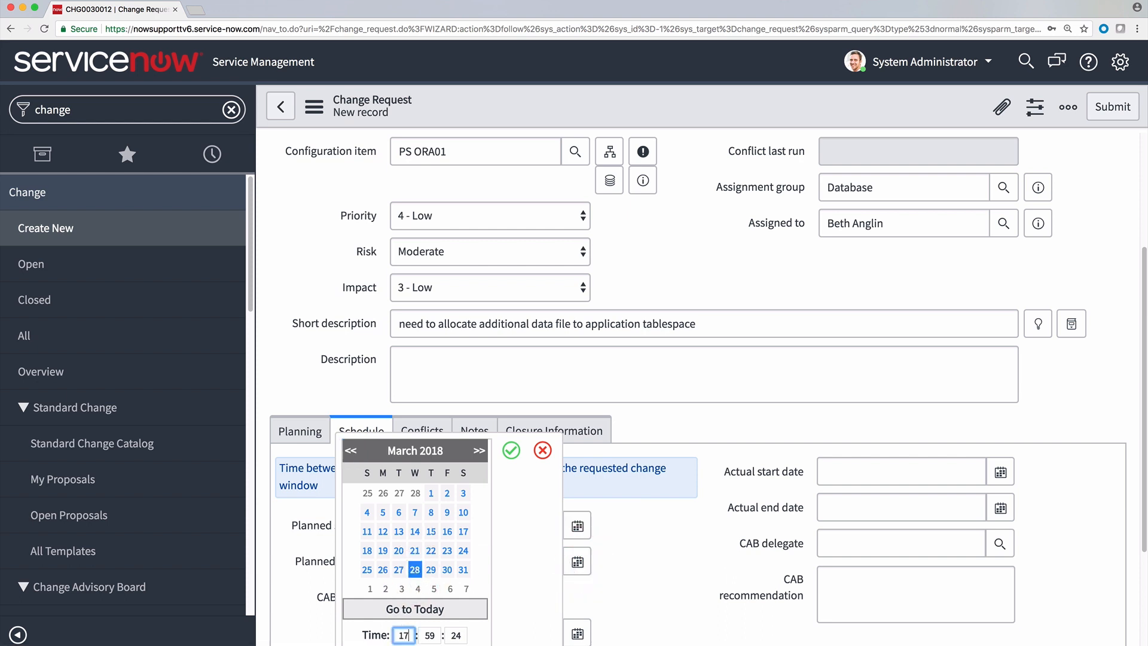
pyautogui.click(511, 450)
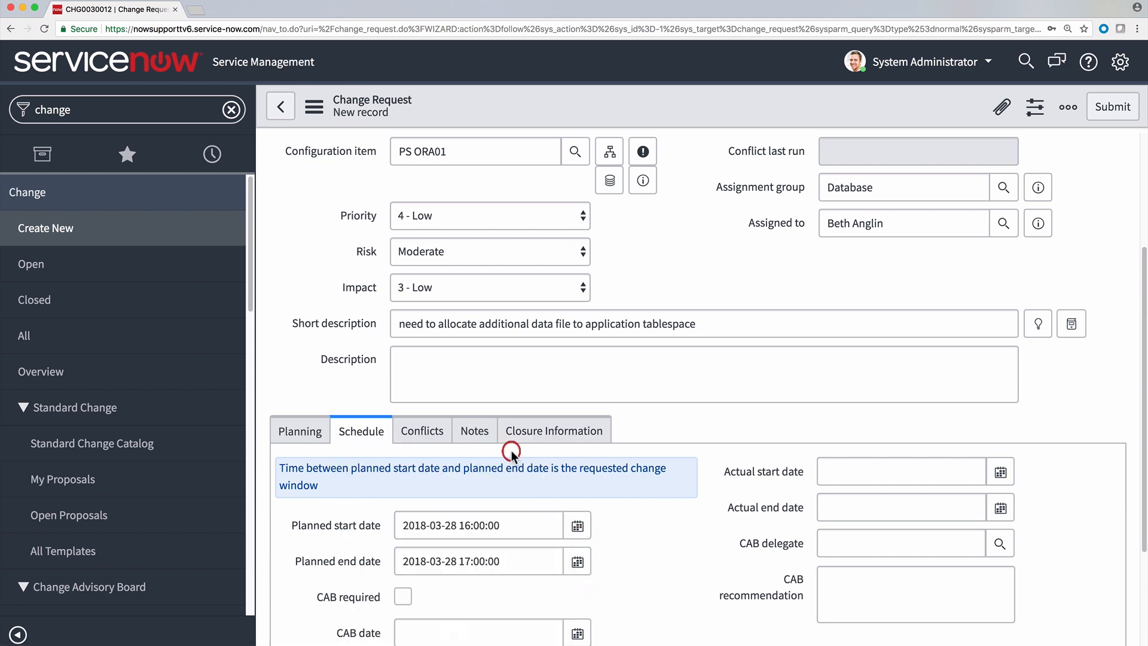
pyautogui.click(1067, 107)
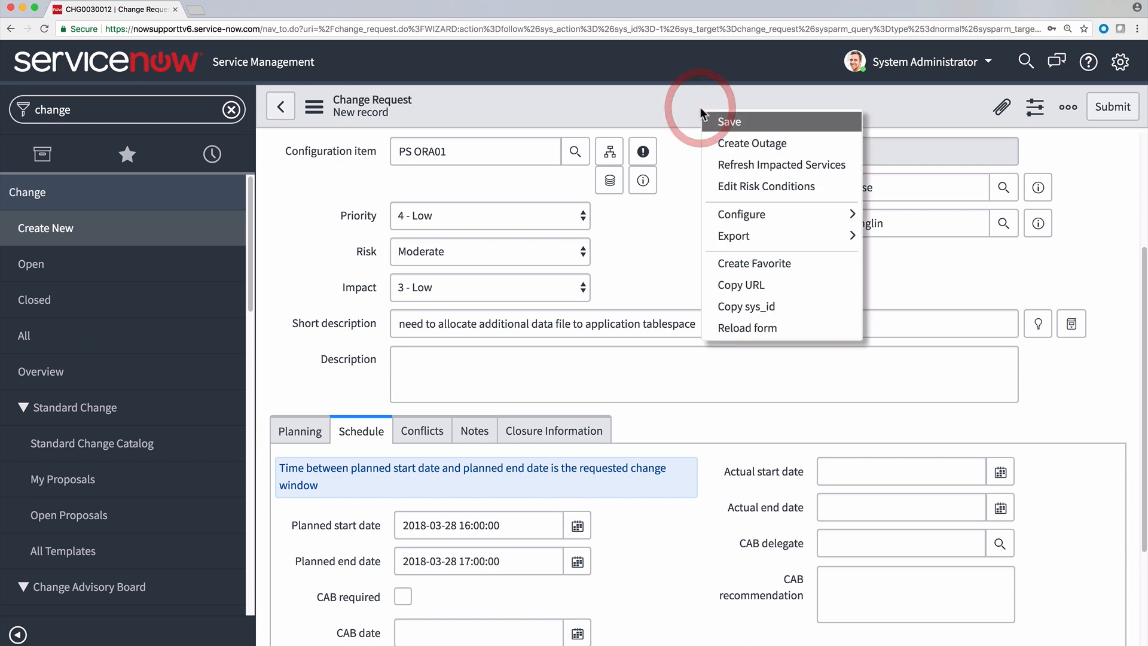
pyautogui.click(729, 121)
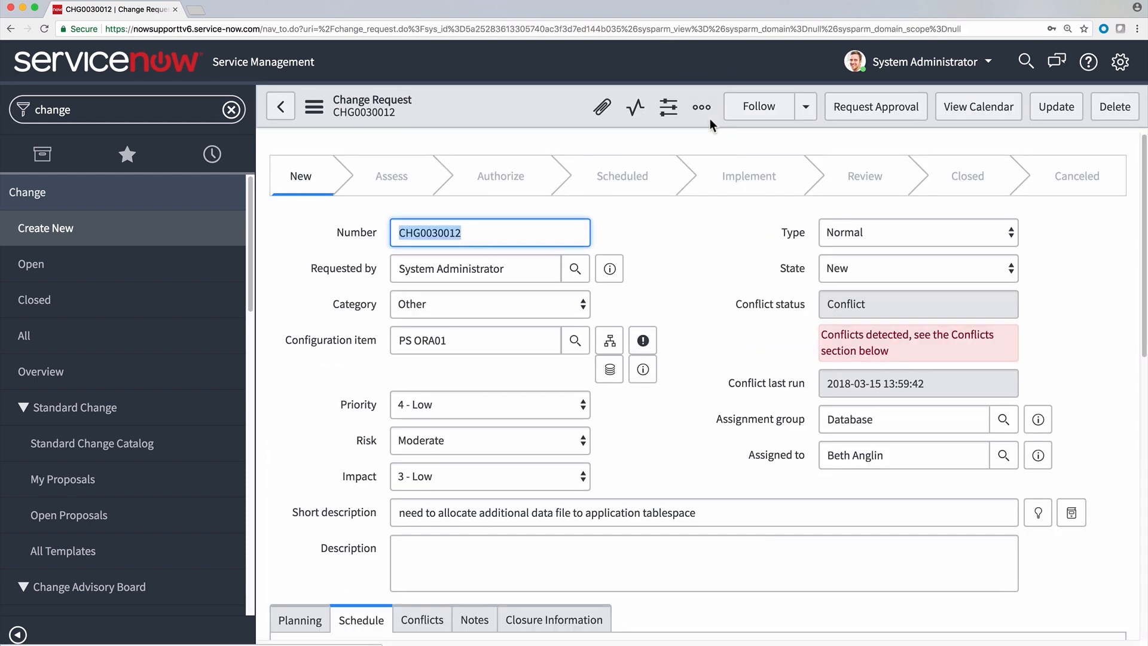
pyautogui.moveTo(701, 107)
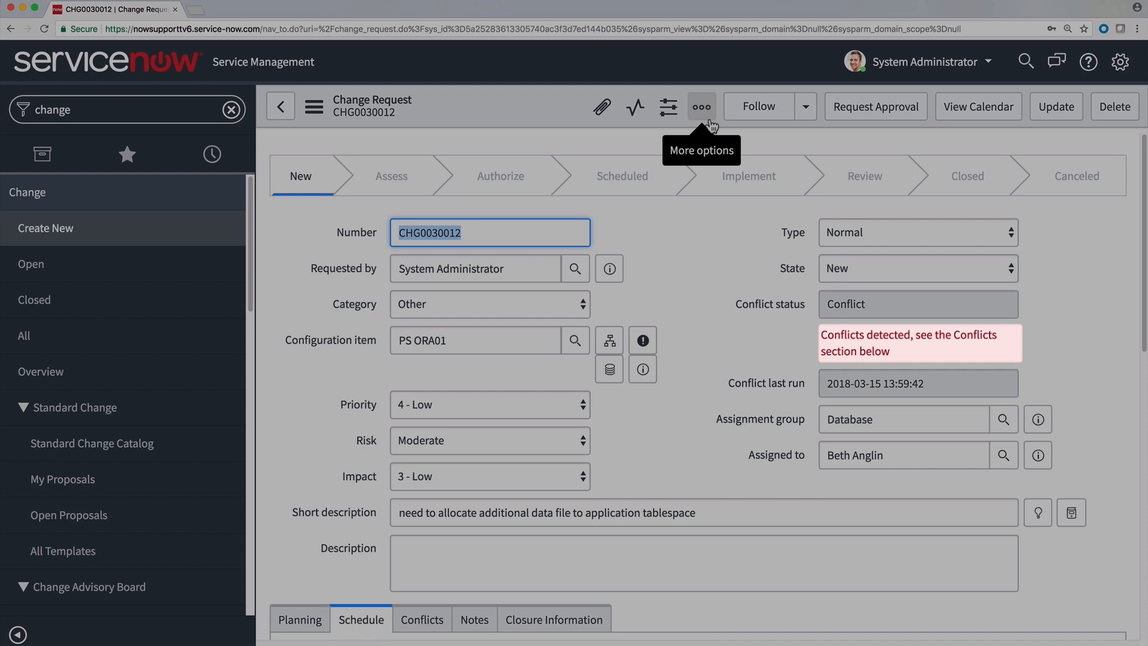
pyautogui.moveTo(422, 619)
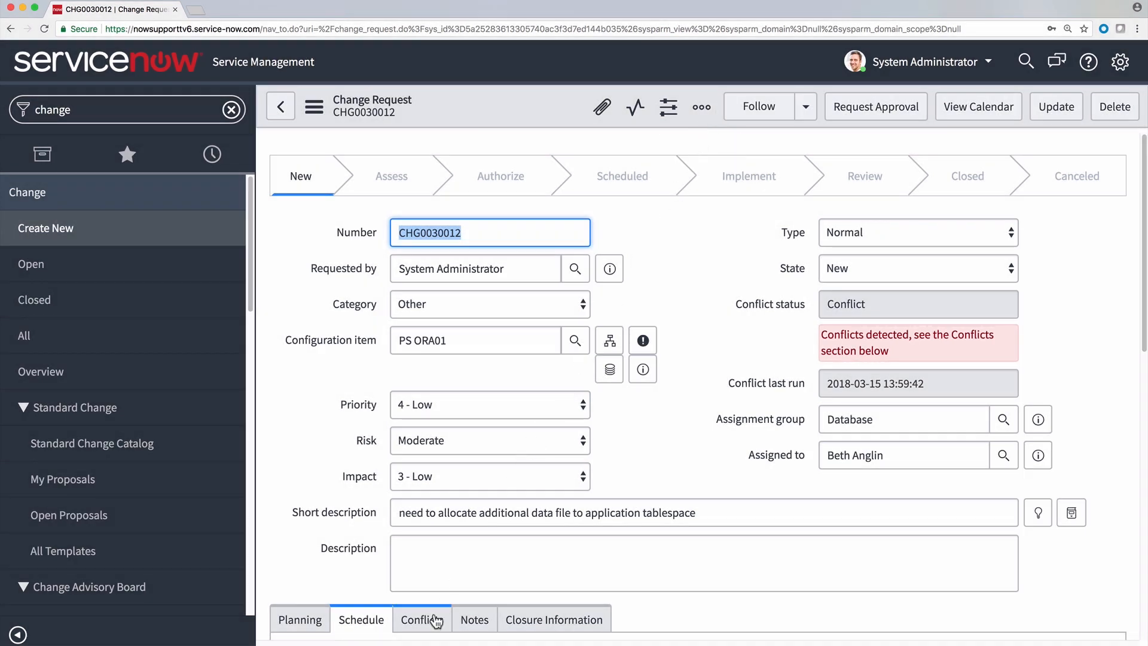
# View the three detected conflicts: maintenance window, CHG0030011 overlap, blackout window.
pyautogui.click(421, 620)
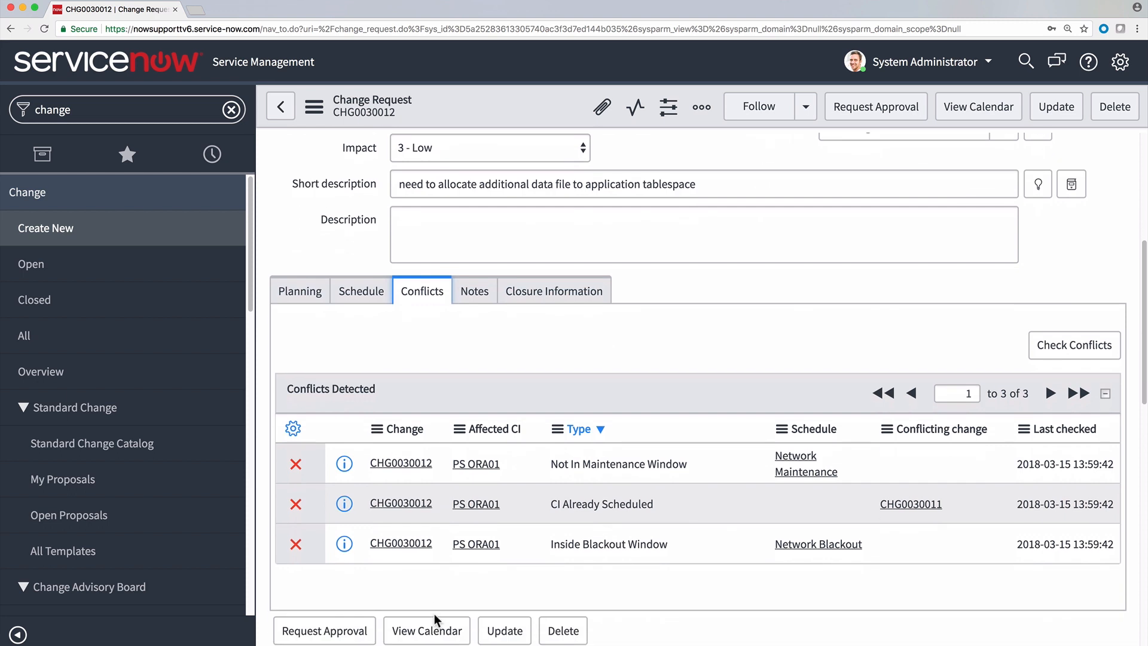
pyautogui.scroll(-3)
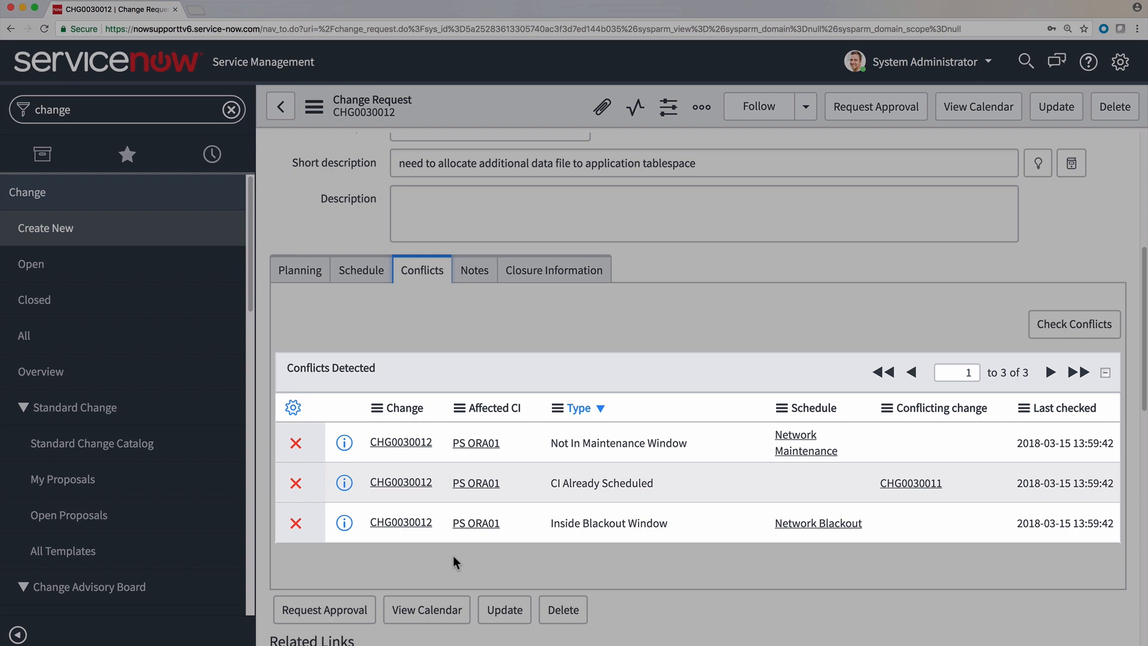
pyautogui.click(583, 408)
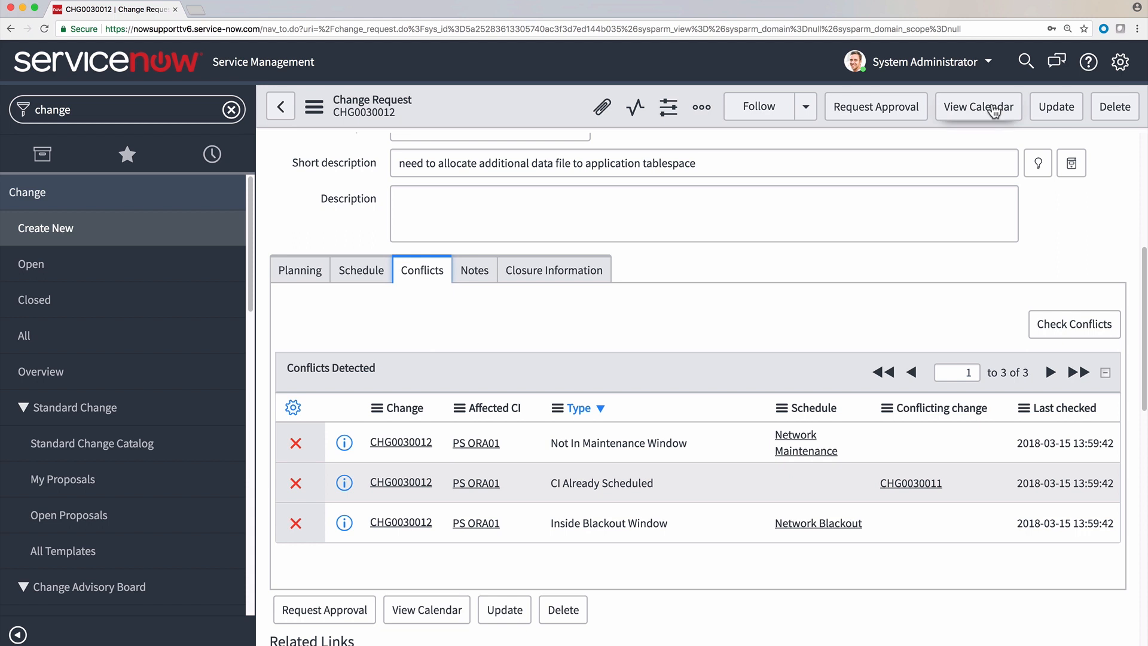
# On the change calendar, move CHG0030012 to 19:55 on 28 March and save.
pyautogui.click(978, 107)
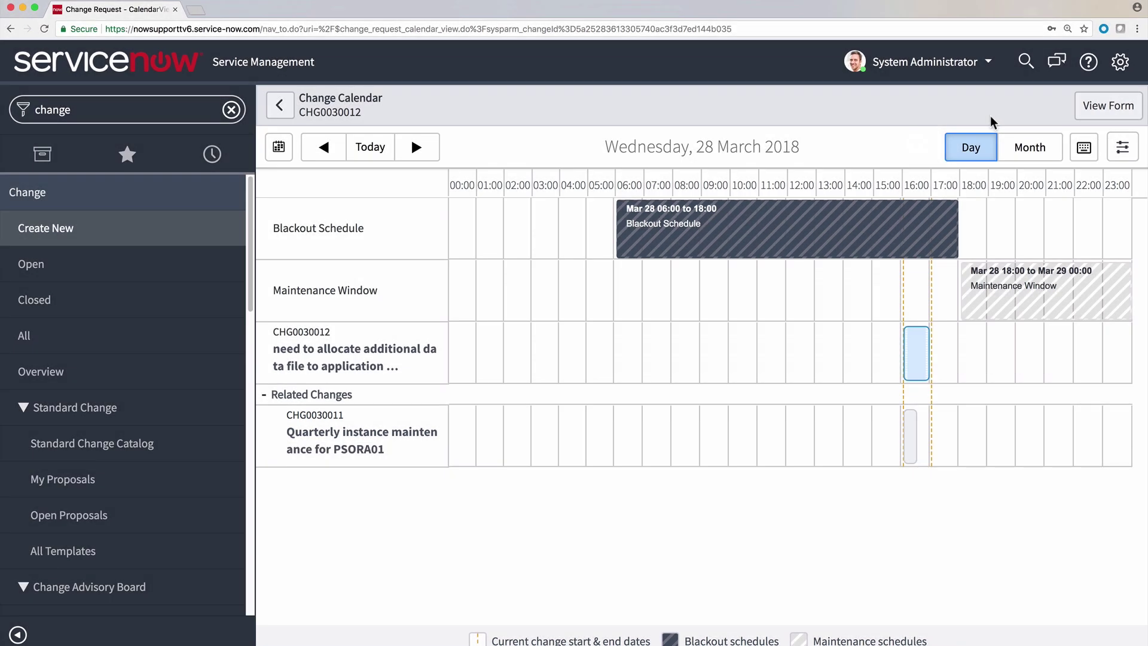
pyautogui.click(916, 353)
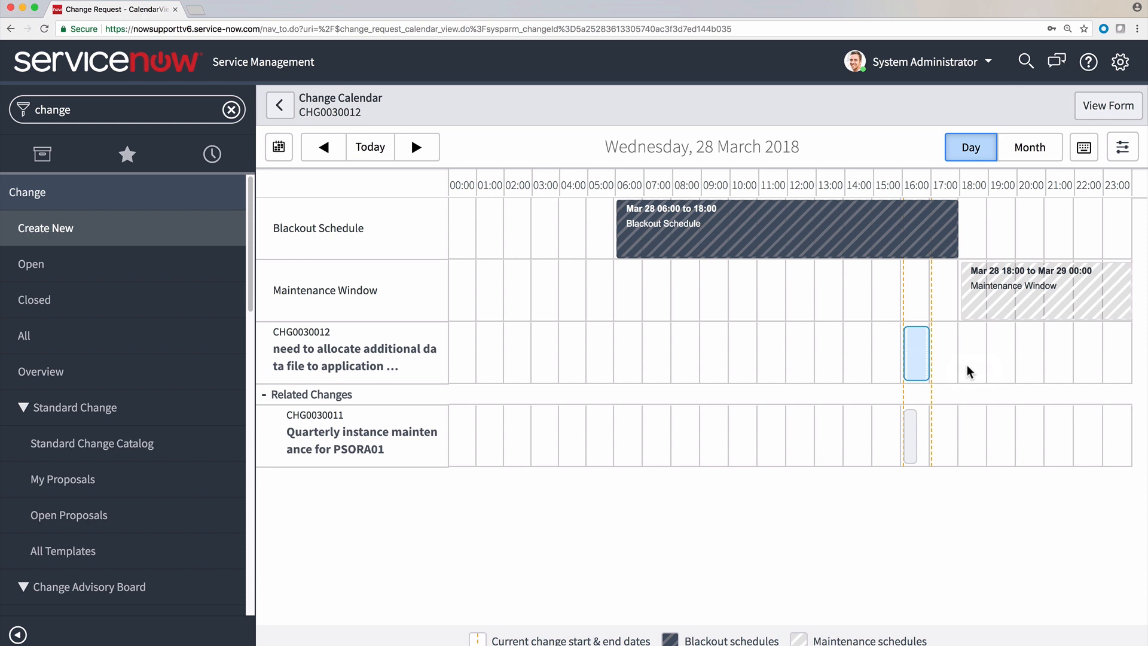
pyautogui.moveTo(917, 358)
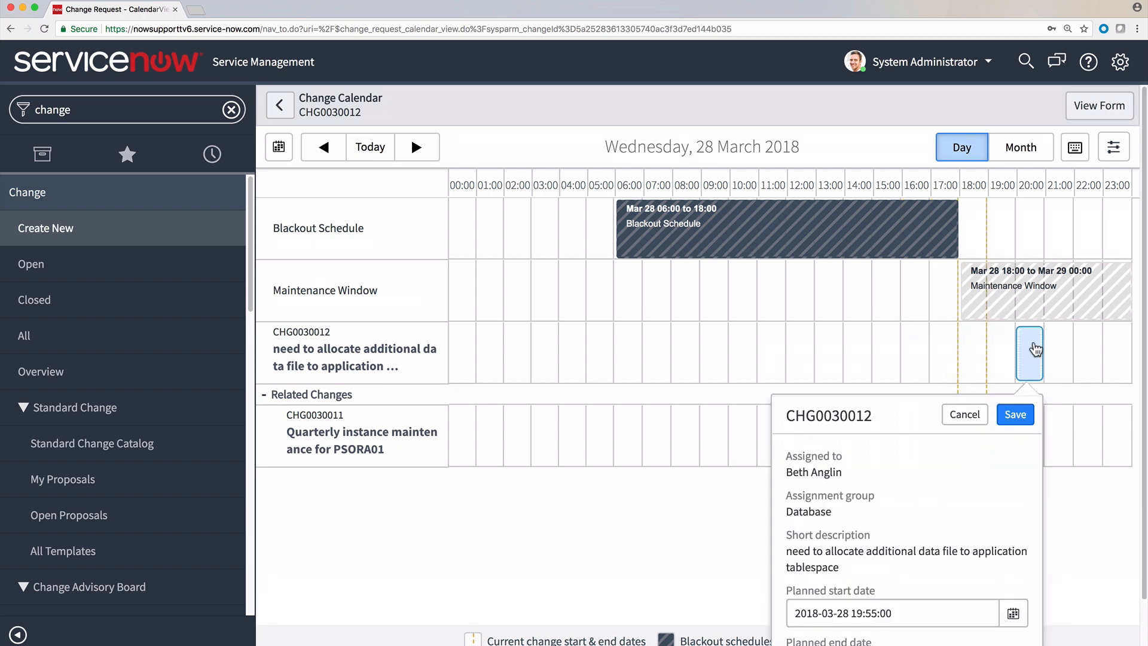
pyautogui.click(1014, 414)
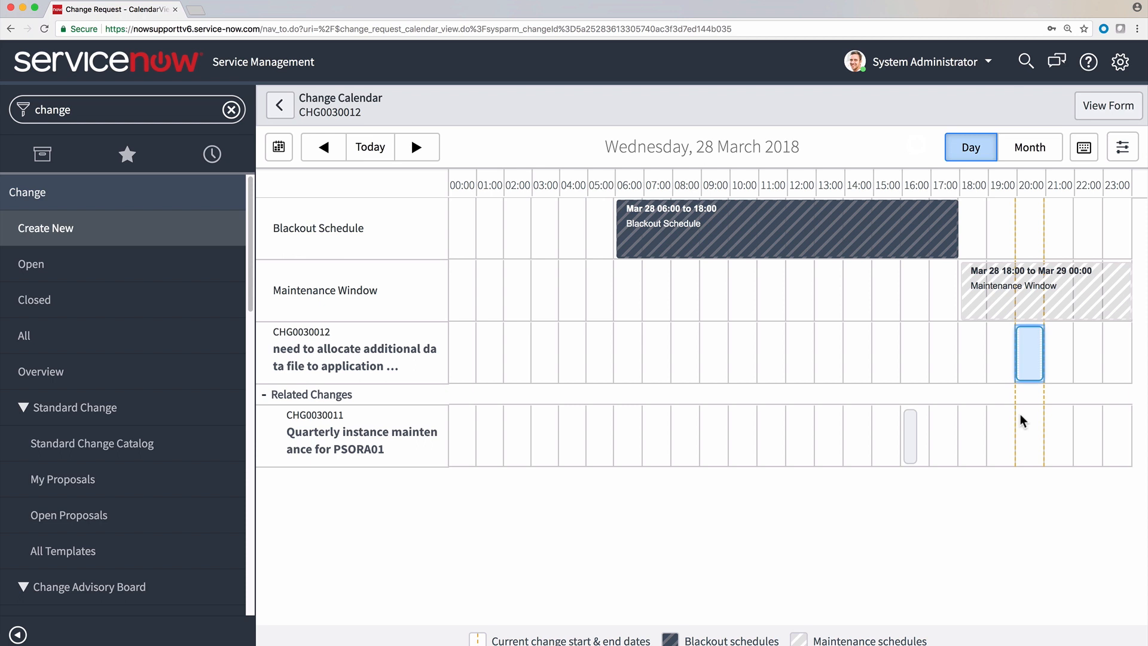
pyautogui.moveTo(280, 105)
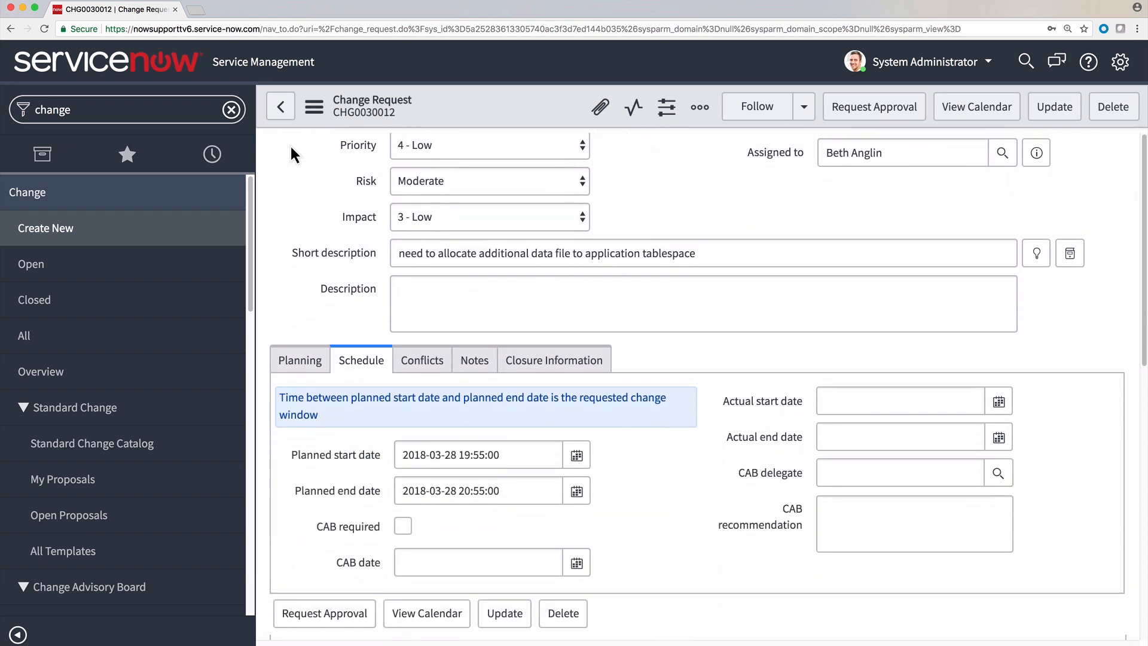
# Scroll up on CHG0030012's form to confirm the No Conflict status.
pyautogui.scroll(3)
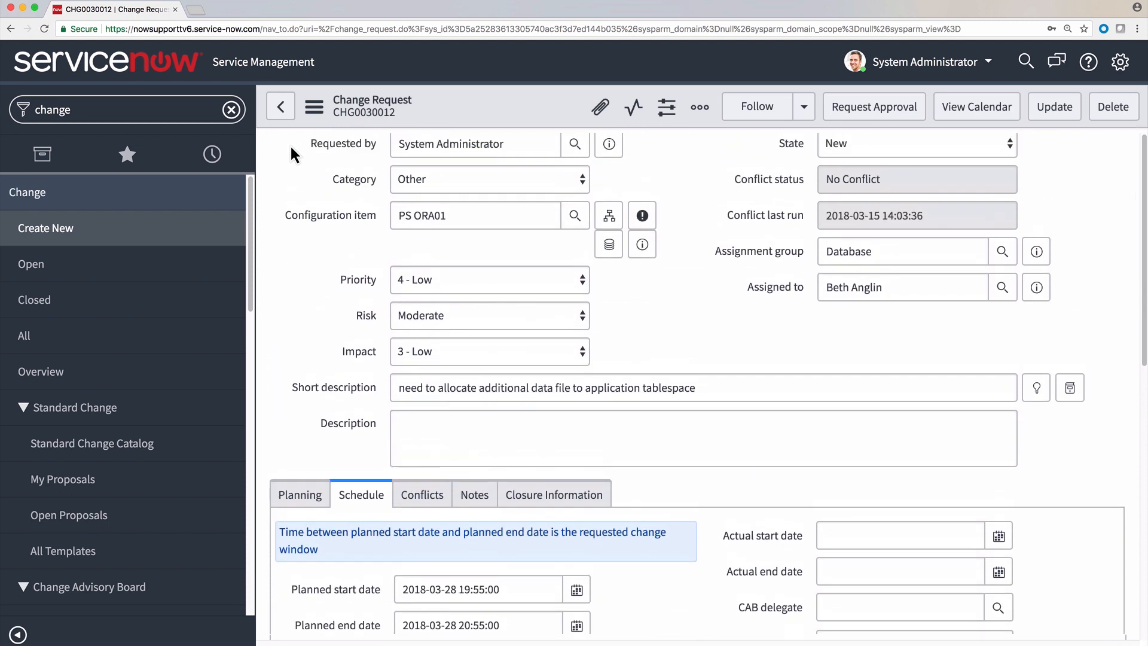